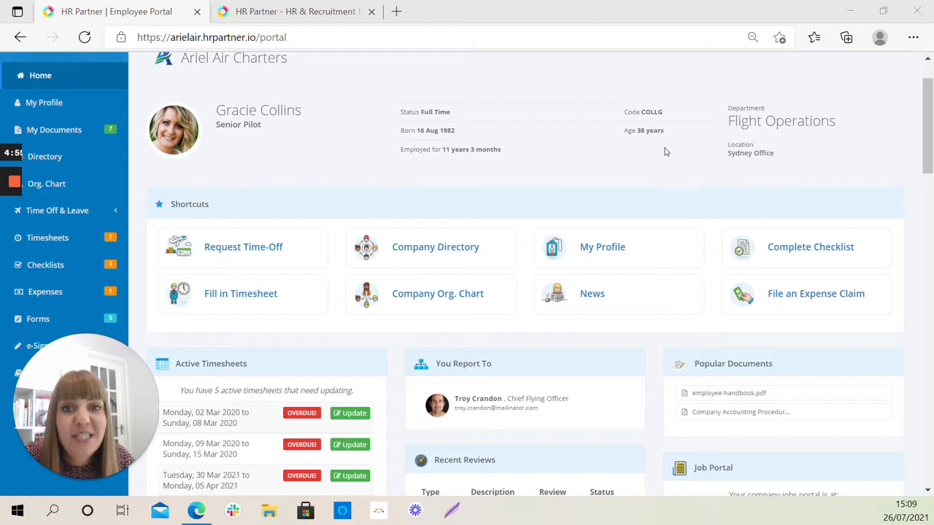
mouse_move(598, 181)
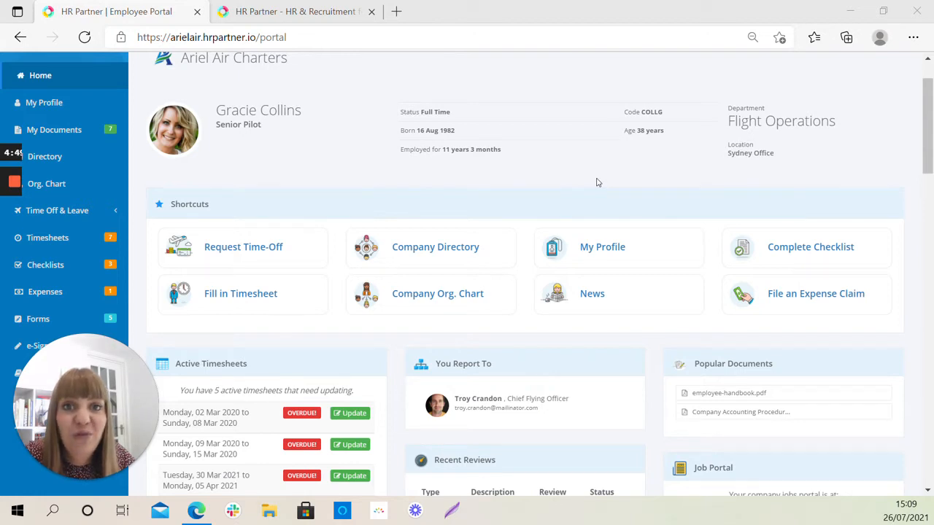
mouse_move(578, 178)
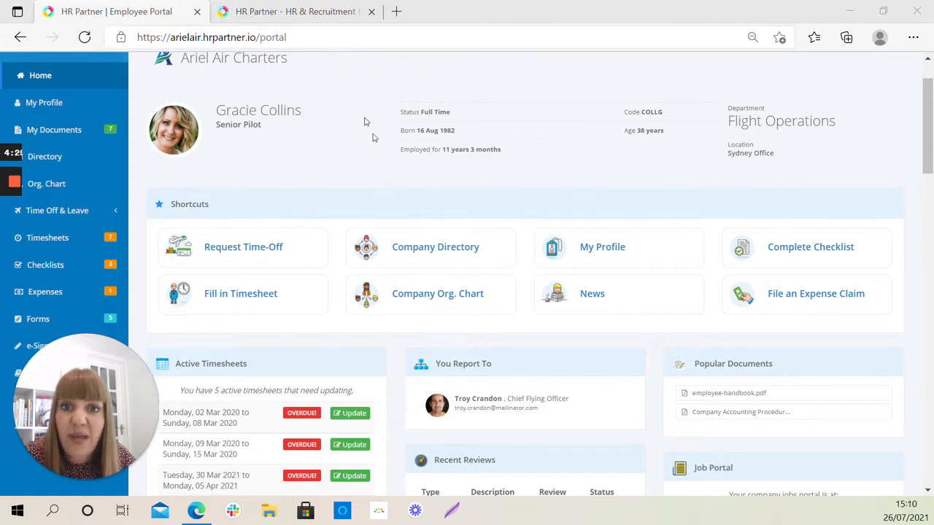
mouse_move(386, 111)
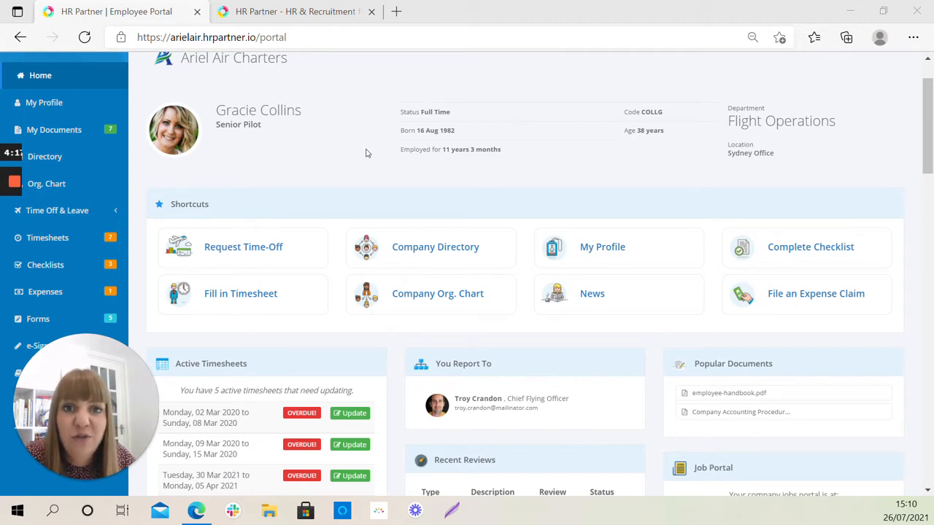
- Scroll through the home dashboard to review the profile summary and shortcuts
scroll("down", 3)
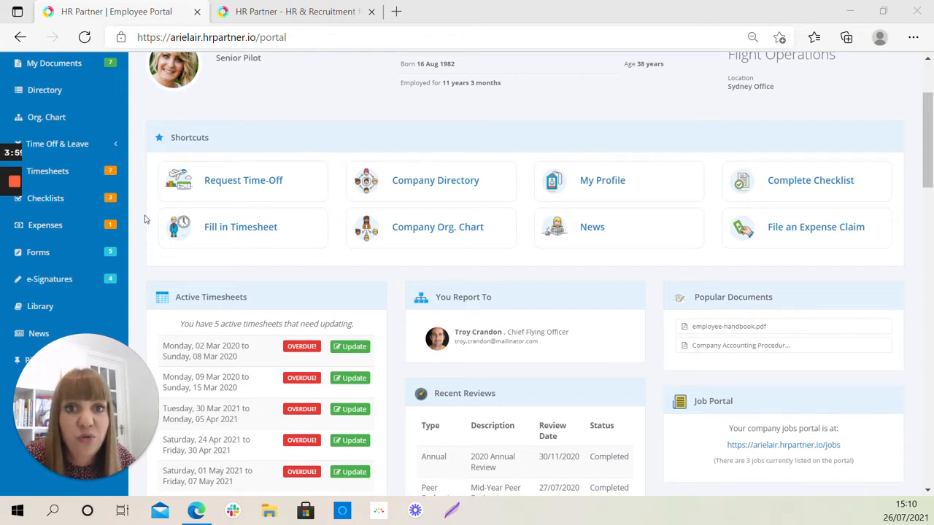
scroll("down", 3)
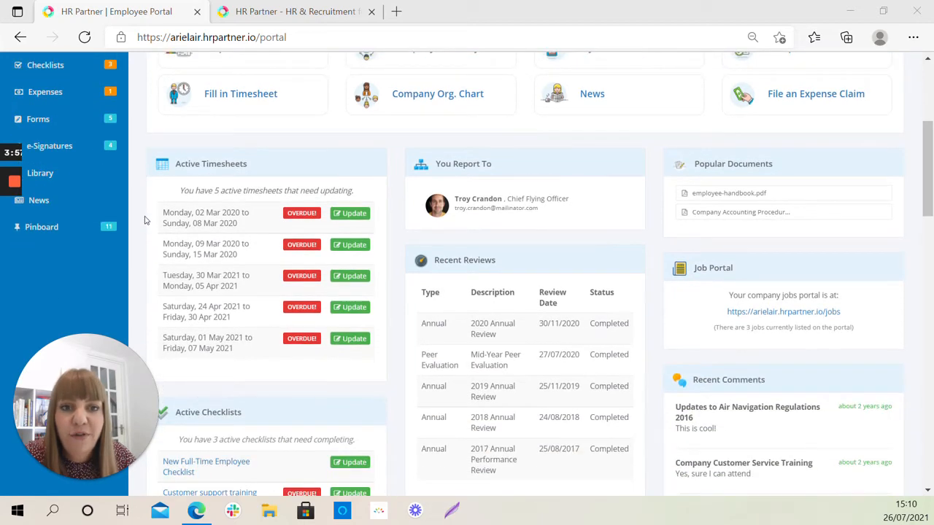
scroll("down", 3)
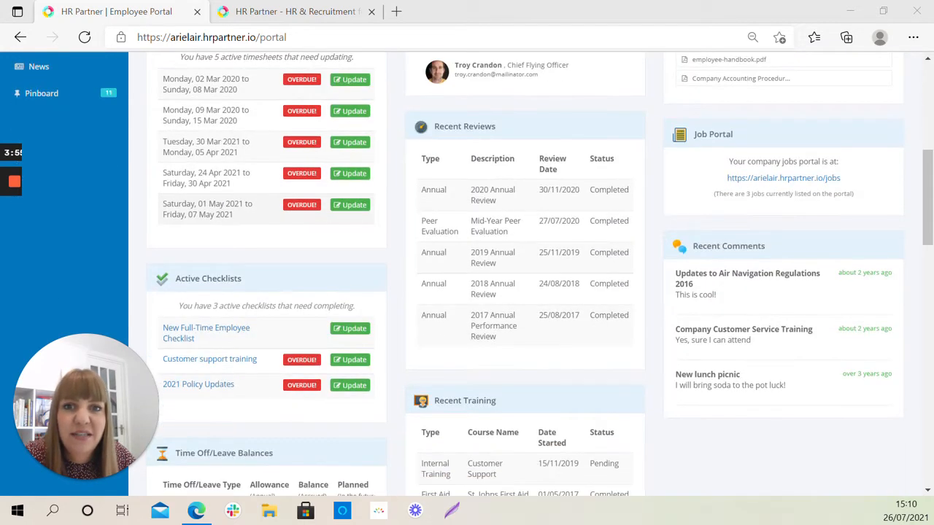
scroll("down", 3)
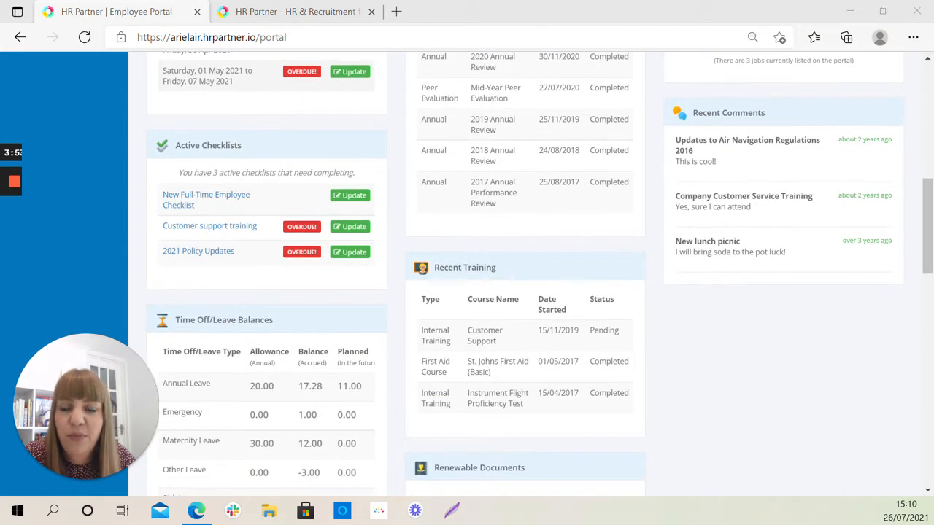
mouse_move(216, 275)
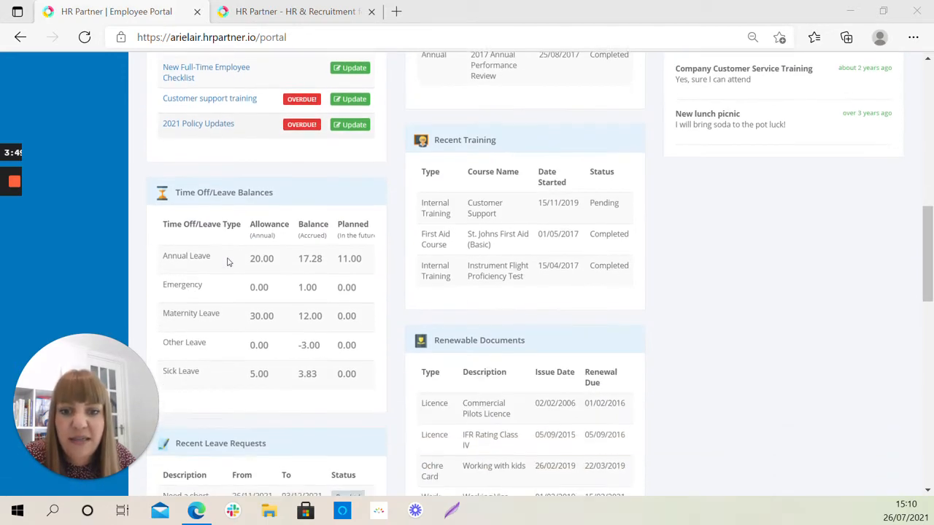
scroll("down", 3)
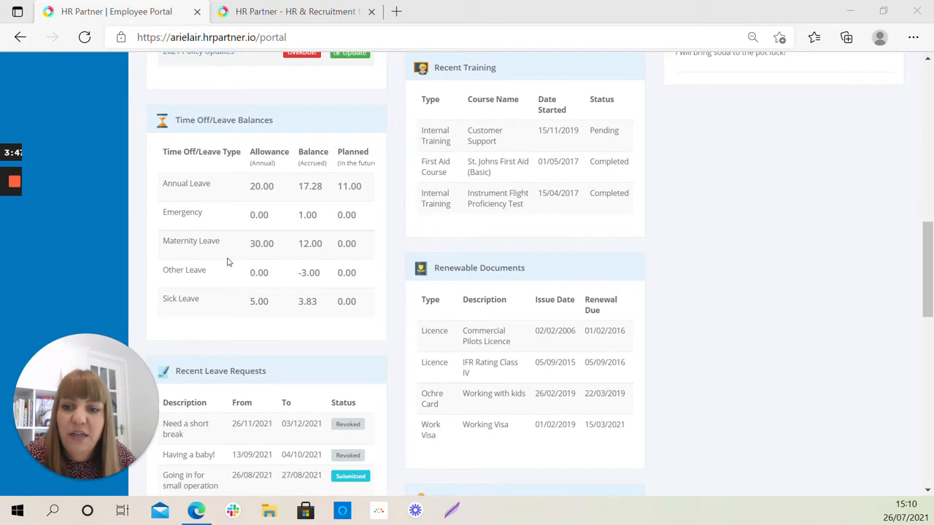
scroll("down", 3)
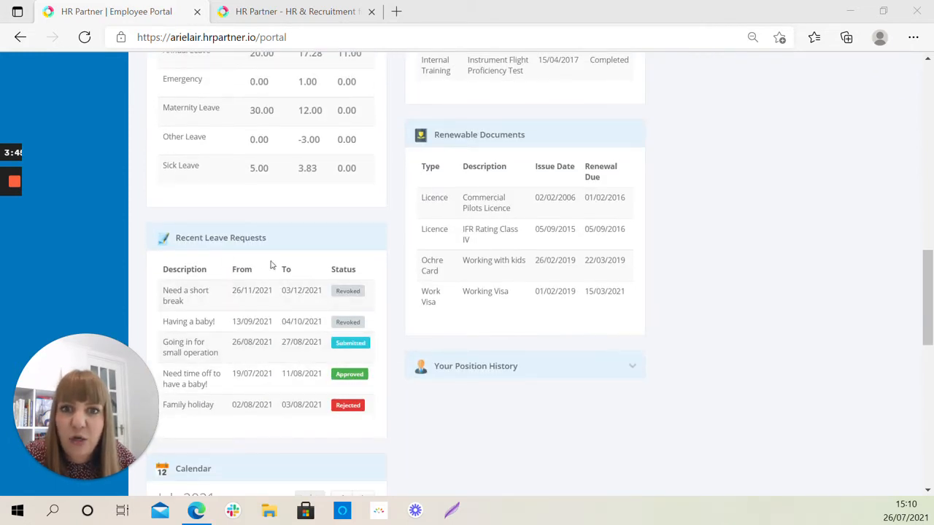
mouse_move(572, 354)
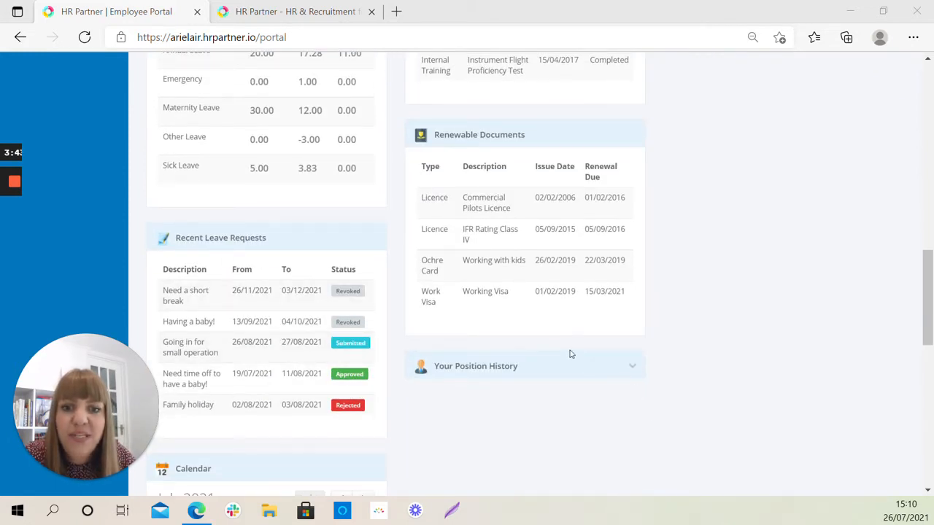
mouse_move(555, 503)
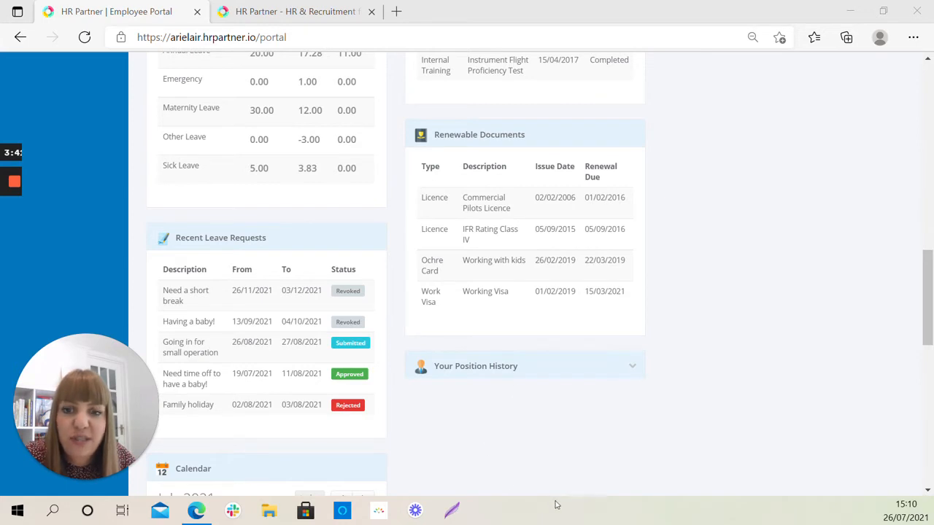
scroll("down", 3)
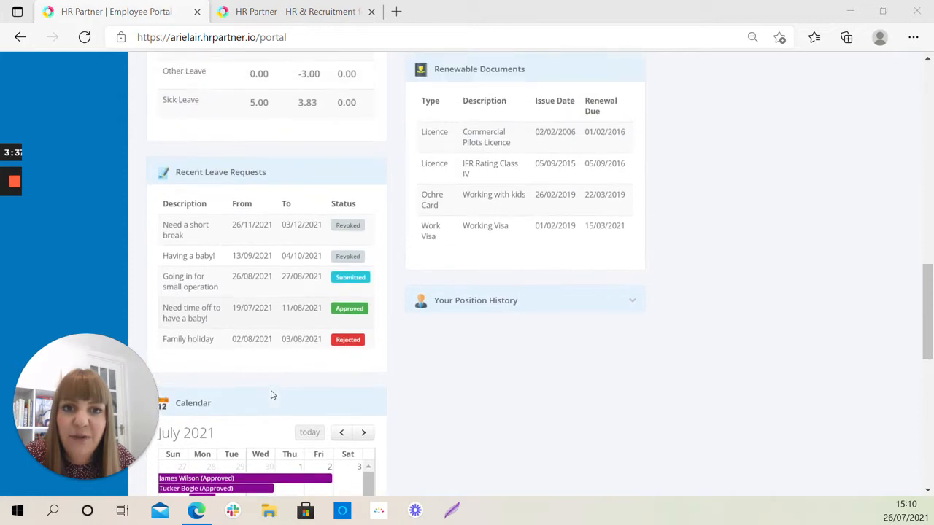
scroll("up", 3)
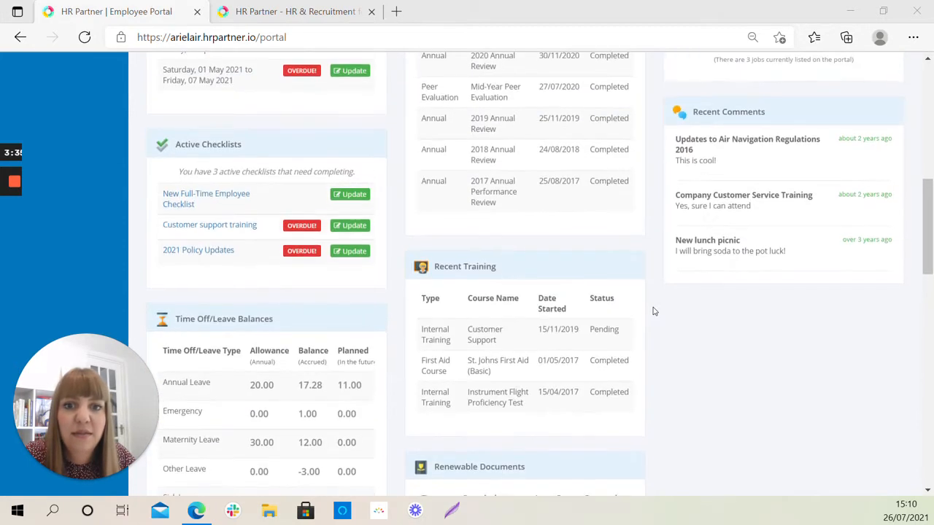
scroll("up", 3)
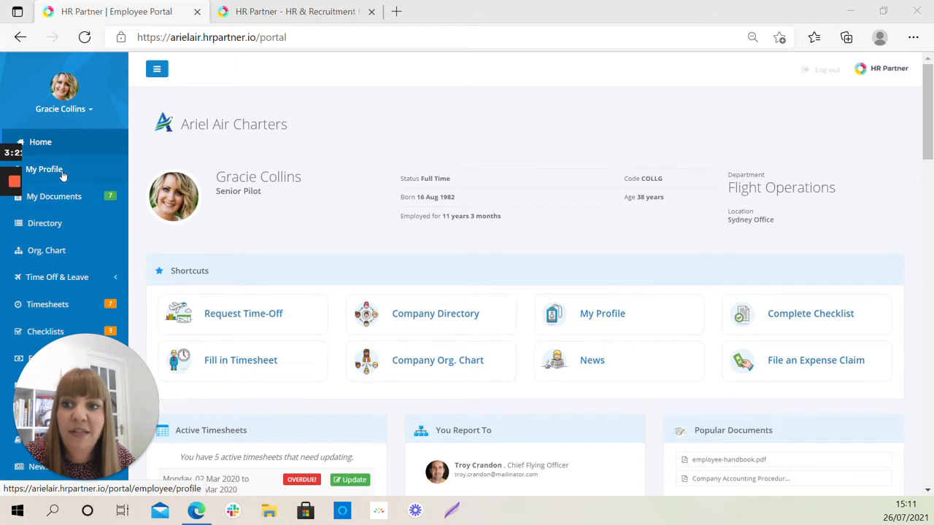
left_click(44, 169)
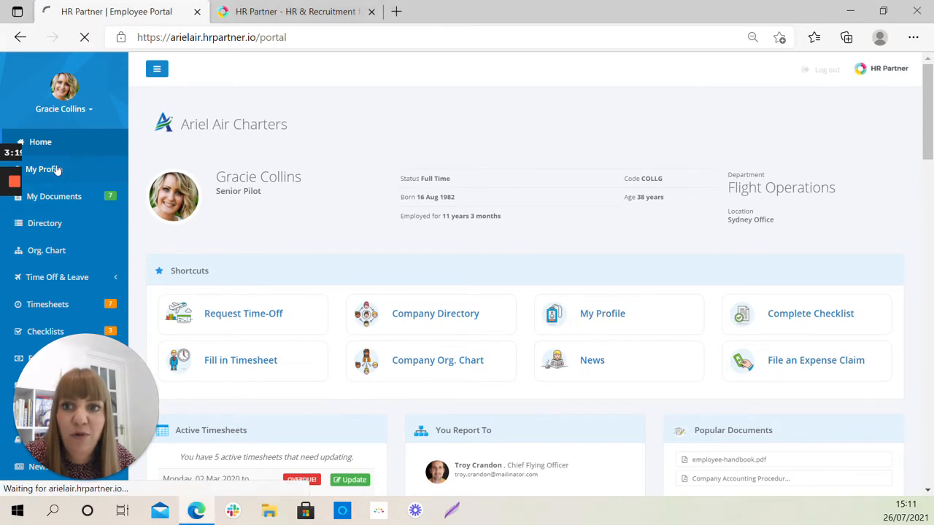
left_click(43, 170)
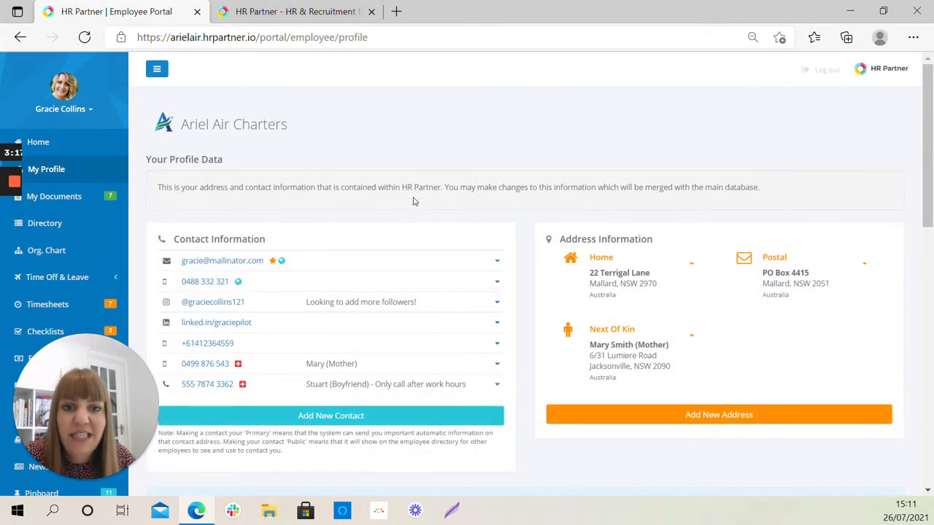
scroll("down", 3)
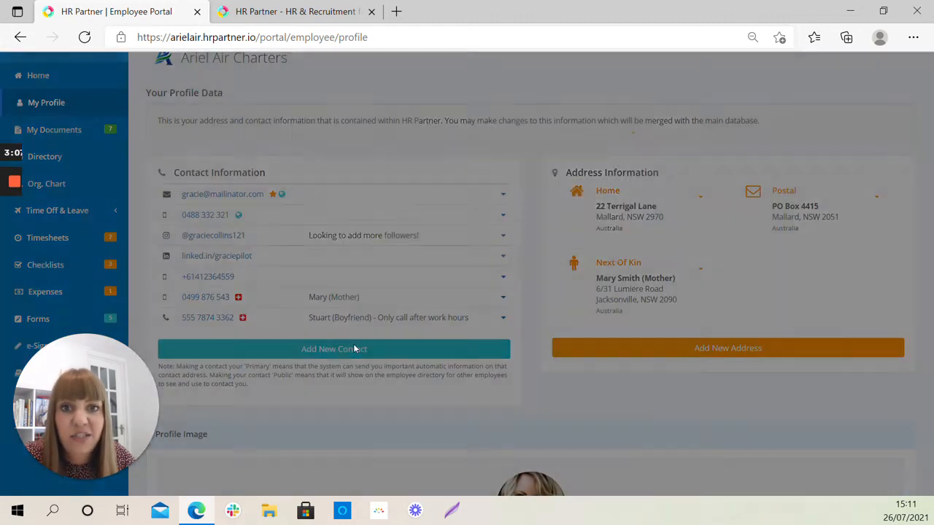
- Start a new contact, review the Contact Type options keeping Phone, then cancel without saving
left_click(333, 349)
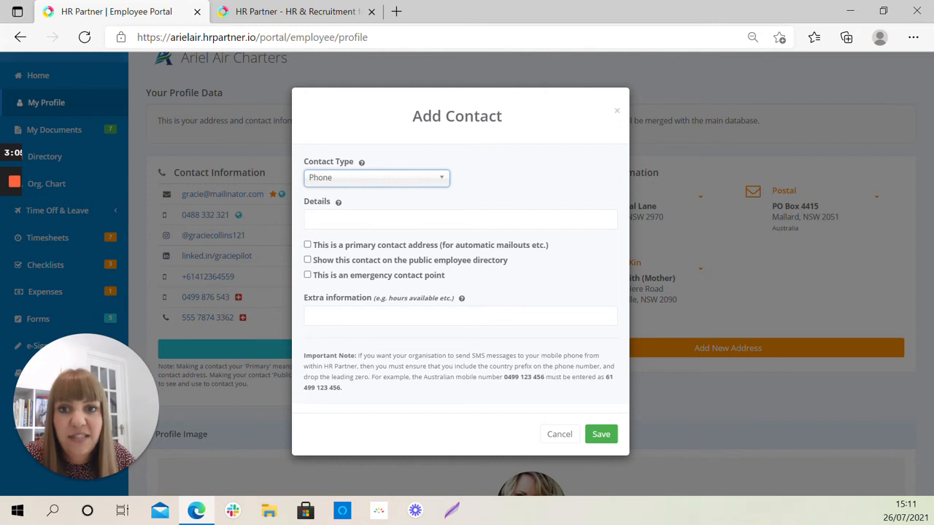
left_click(376, 178)
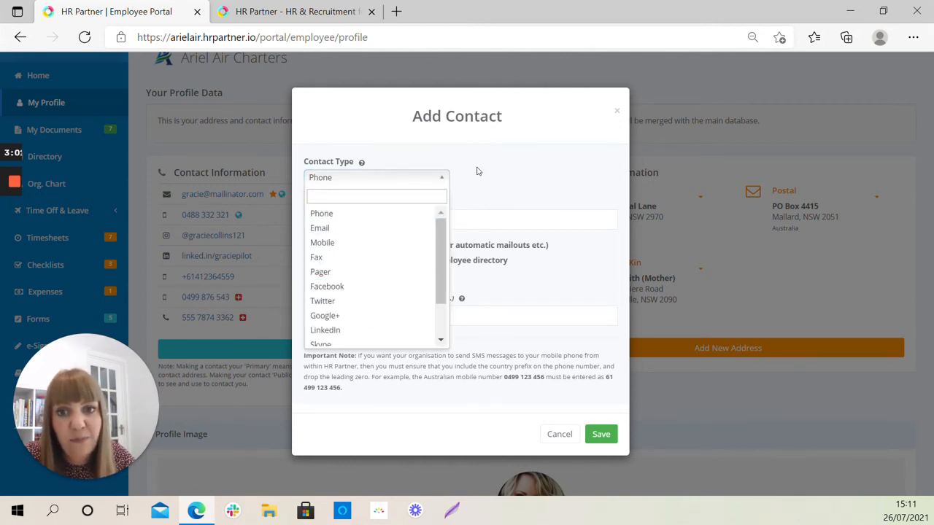
left_click(320, 213)
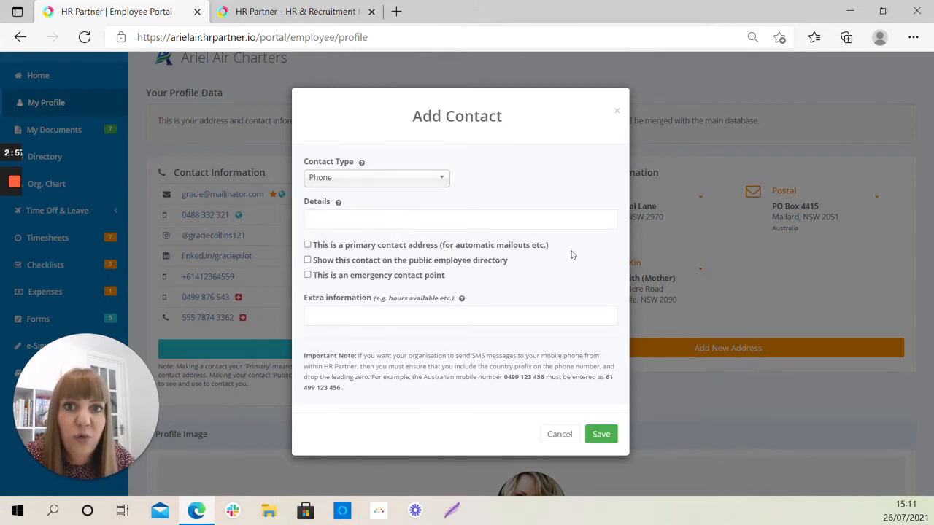
left_click(601, 433)
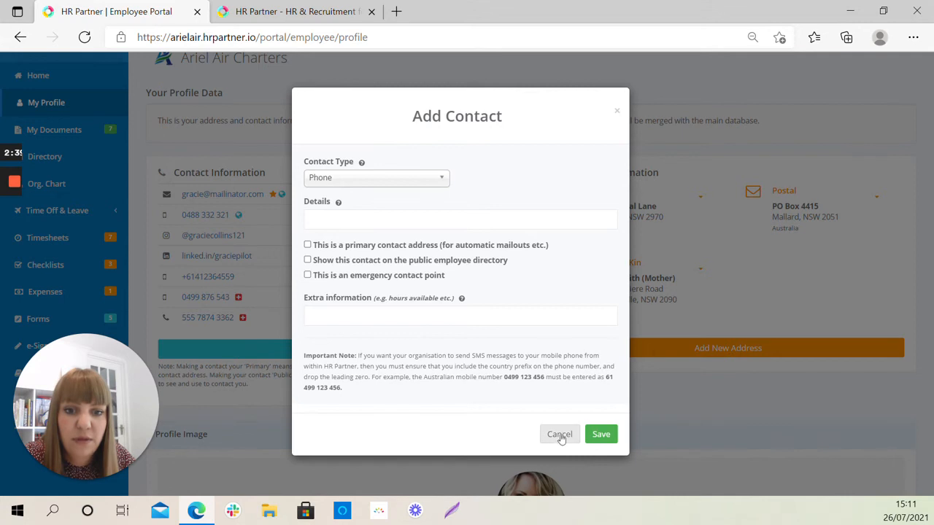
left_click(559, 435)
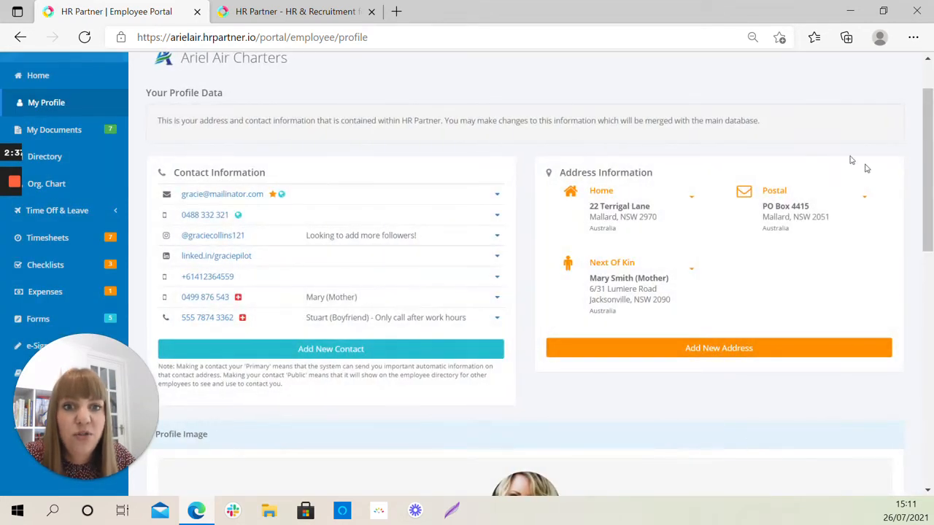
mouse_move(635, 236)
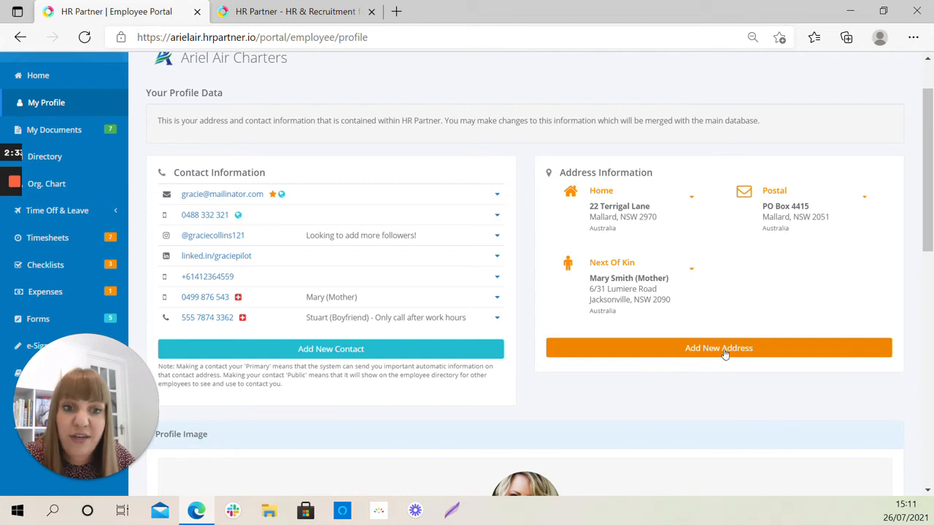
left_click(717, 348)
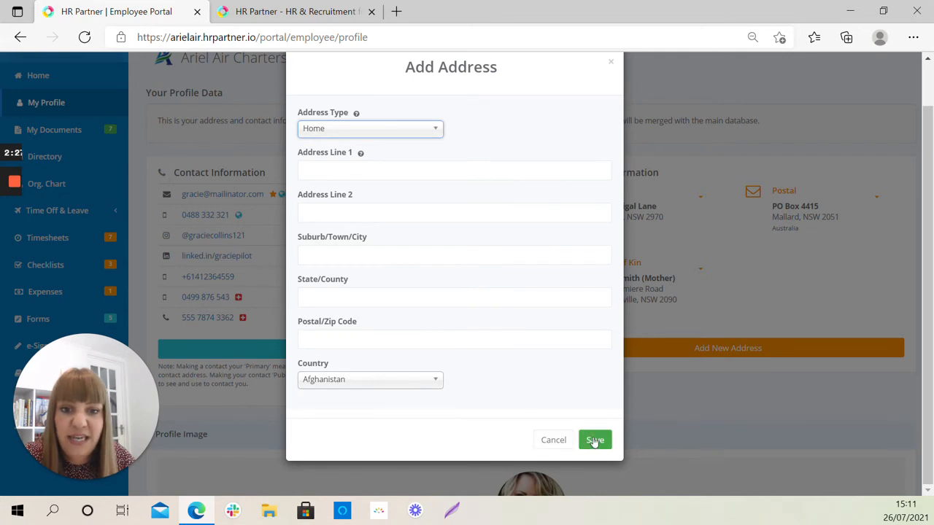
left_click(595, 440)
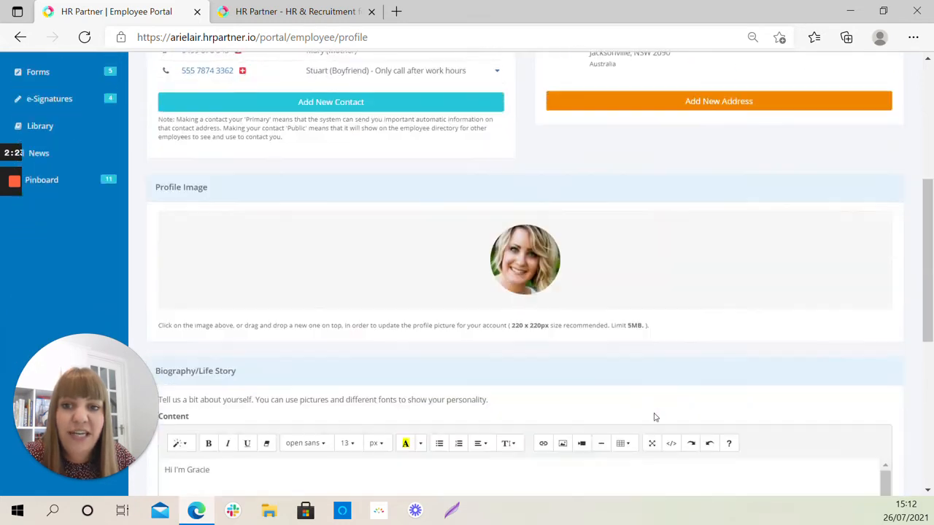
scroll("down", 3)
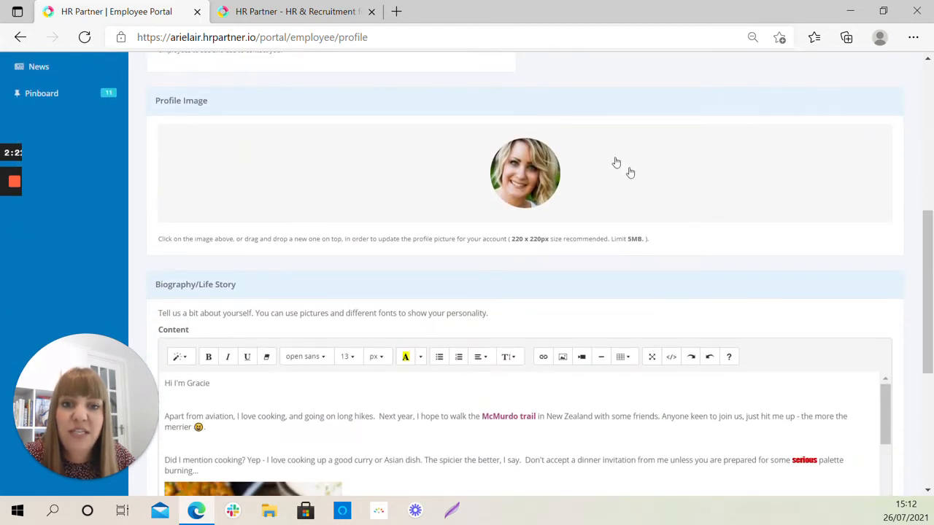
mouse_move(575, 210)
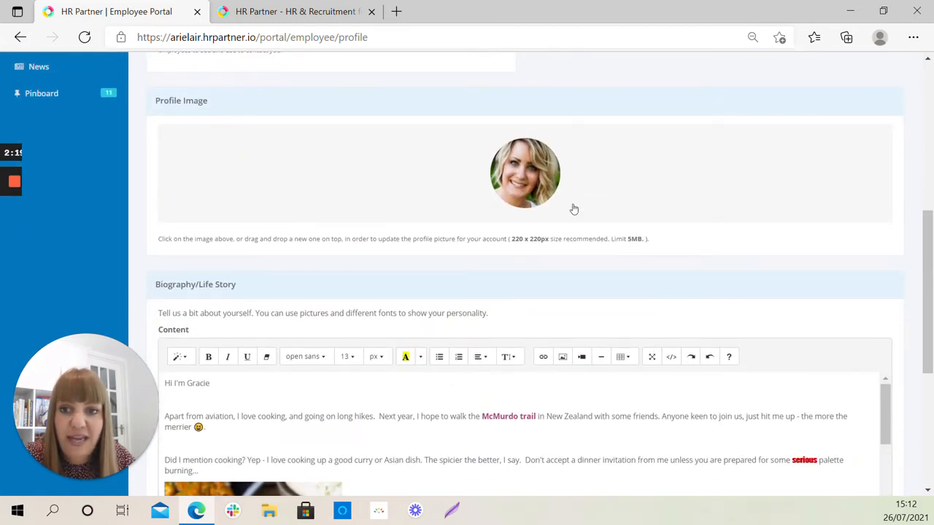
scroll("down", 3)
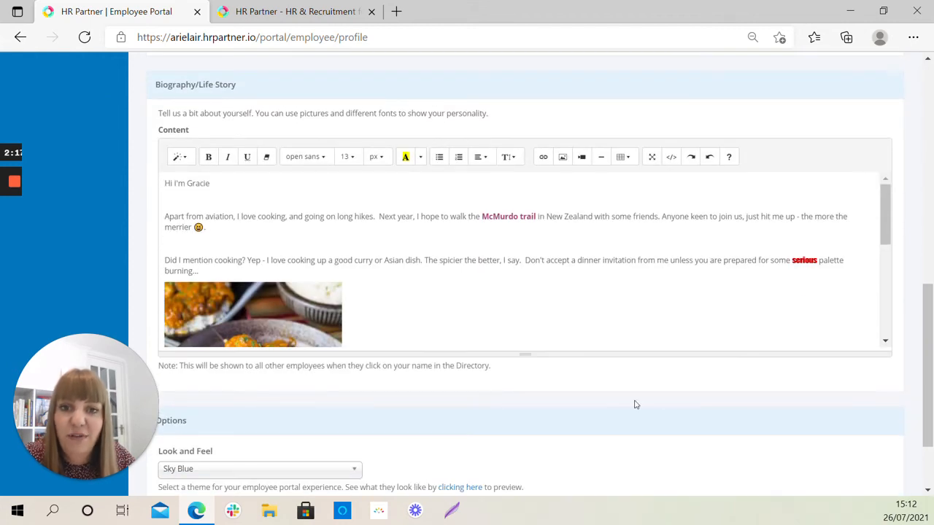
mouse_move(720, 382)
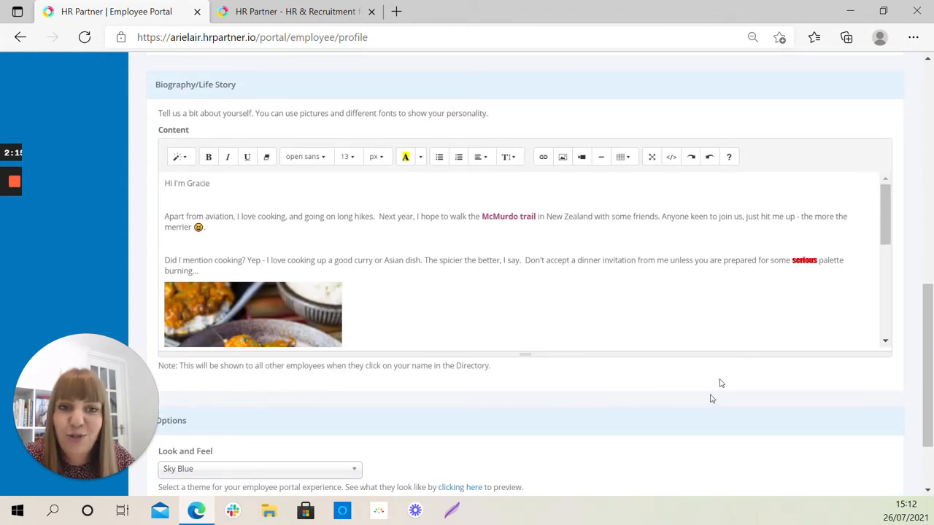
scroll("down", 3)
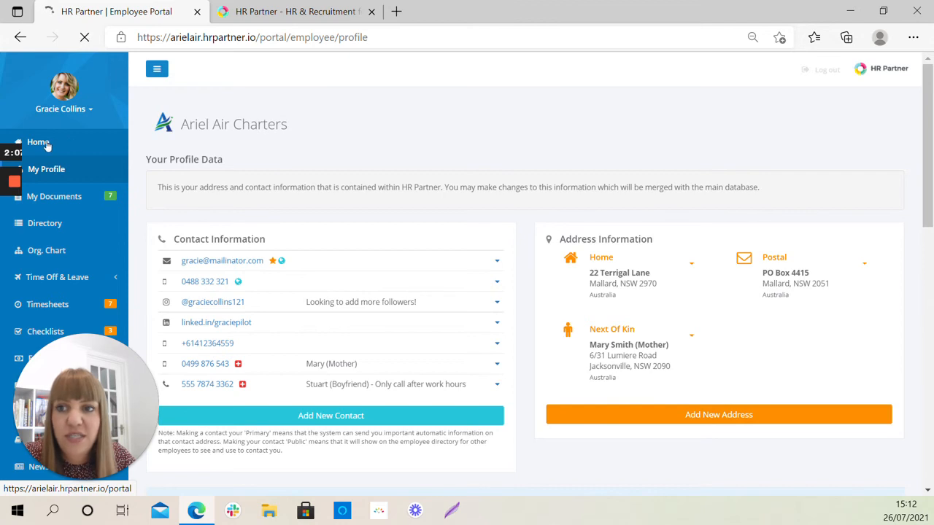
- From Home, go to the Employee Directory listing staff contacts, positions, departments and locations
left_click(38, 141)
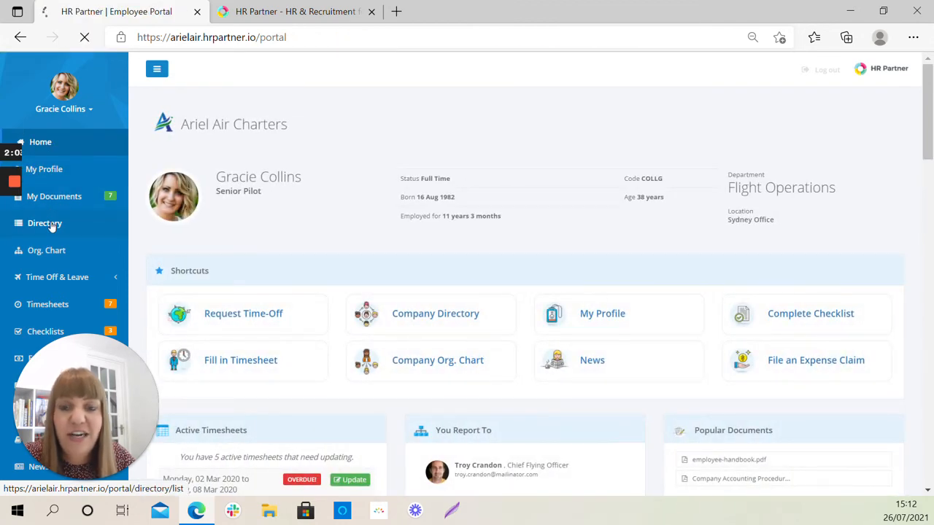
left_click(44, 221)
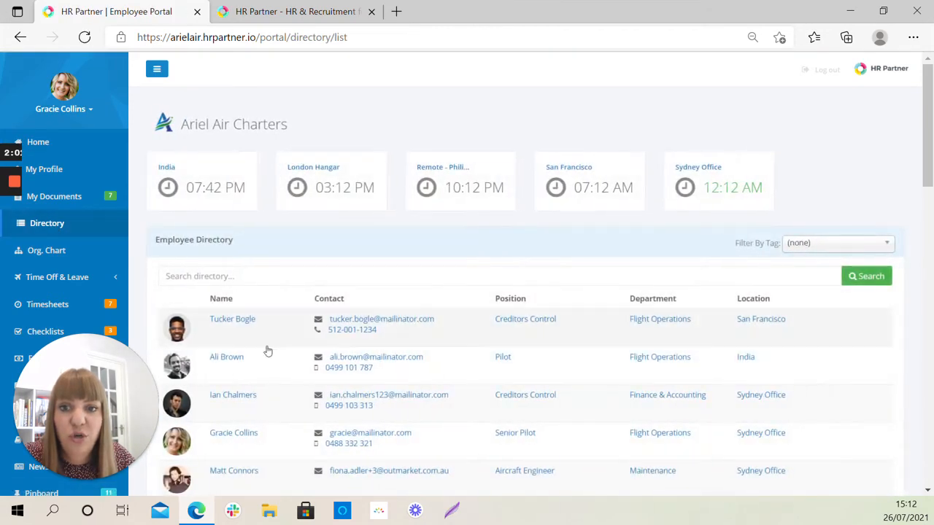
scroll("down", 3)
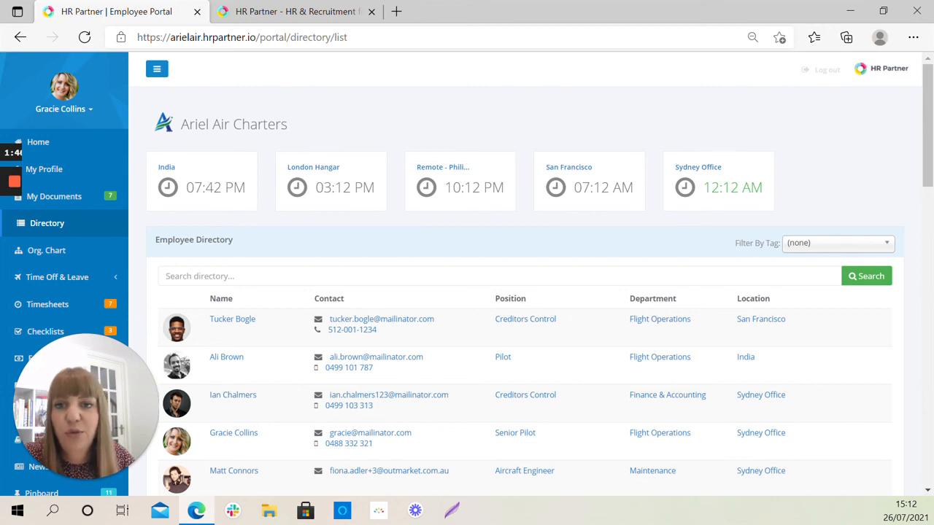
mouse_move(365, 94)
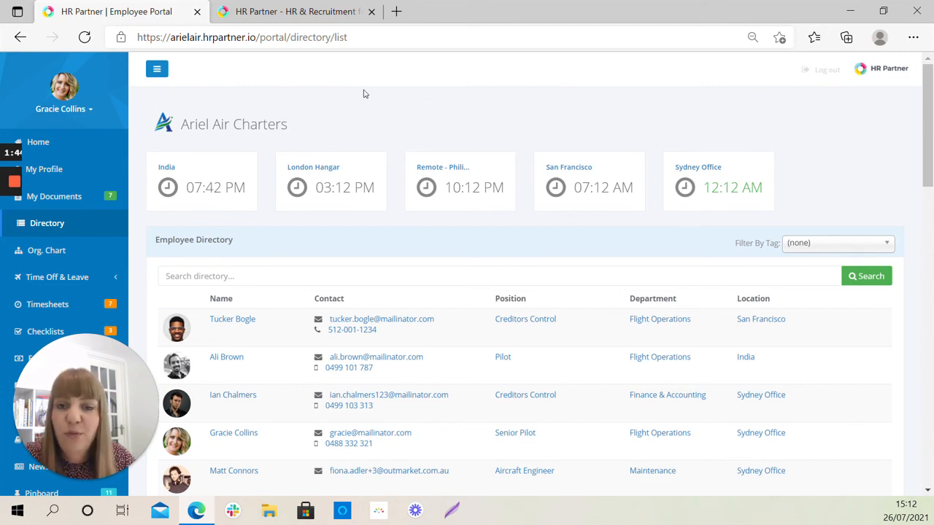
mouse_move(318, 61)
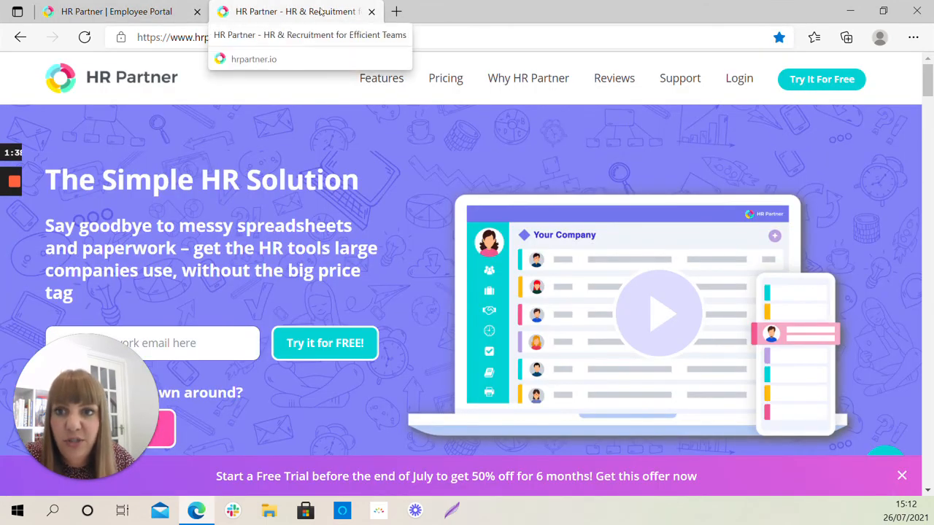
mouse_move(445, 79)
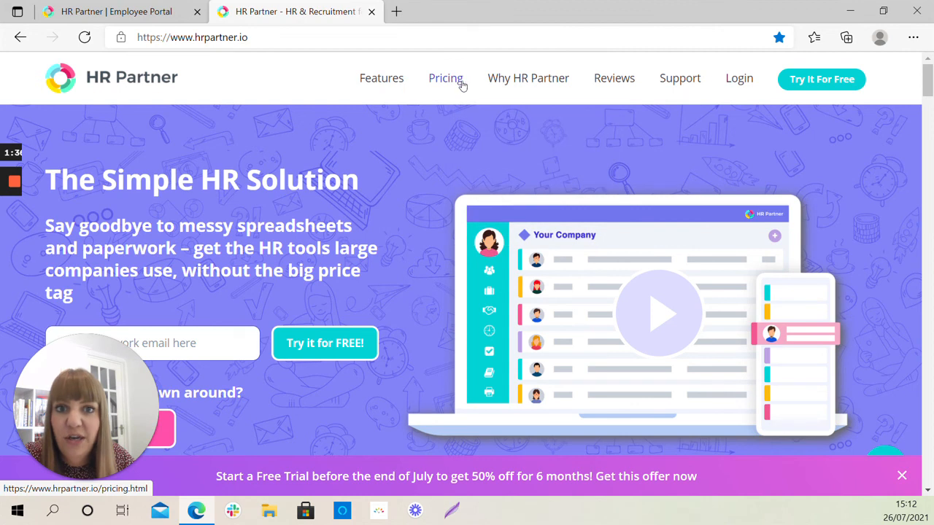
- From the Support menu on hrpartner.io, go to the Help Documentation knowledge base
left_click(679, 78)
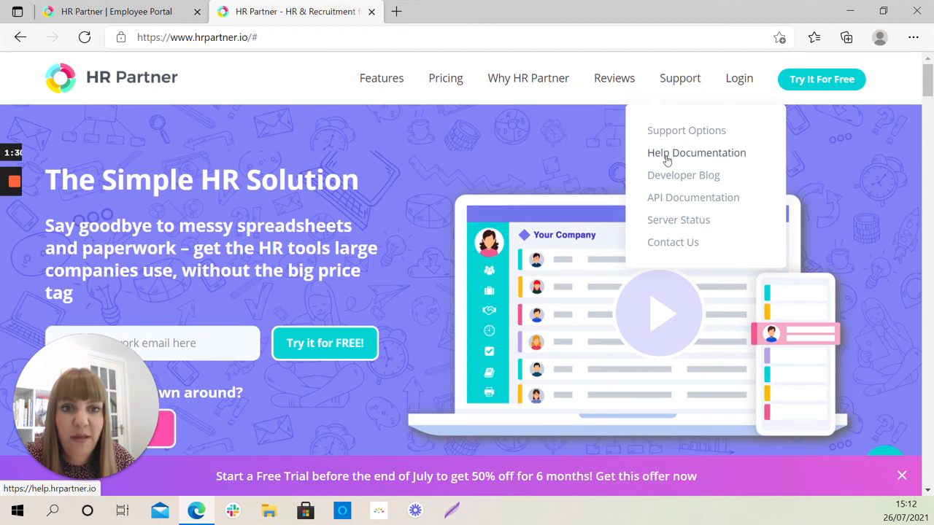
left_click(696, 153)
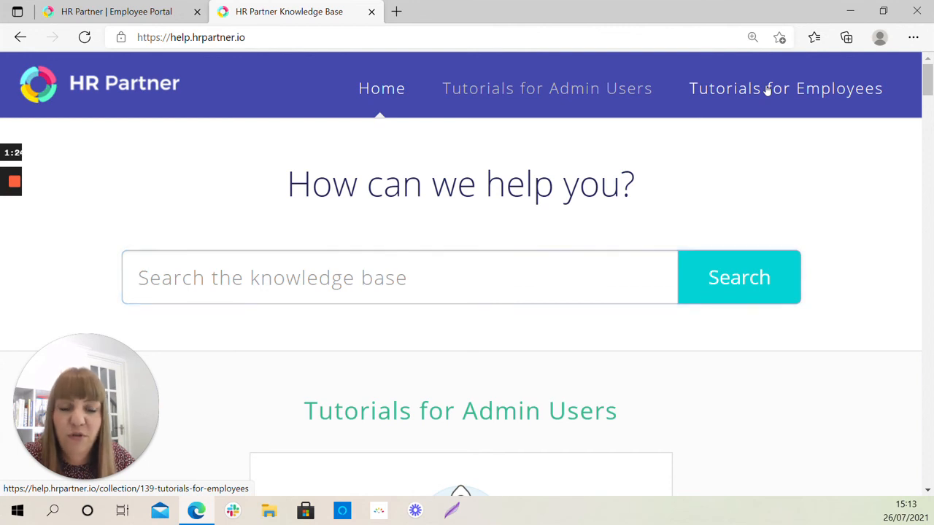
- View Tutorials for Employees and browse its categories and most popular articles
left_click(785, 88)
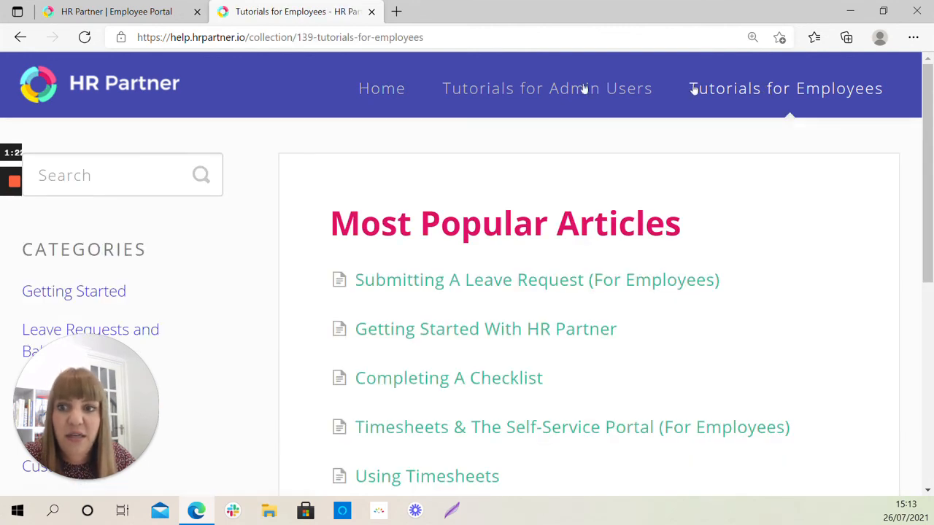
scroll("down", 3)
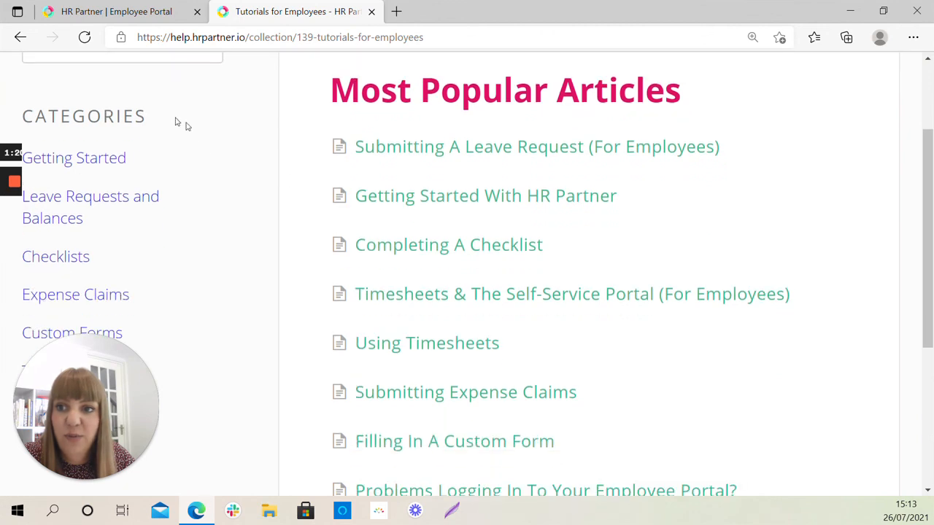
scroll("down", 3)
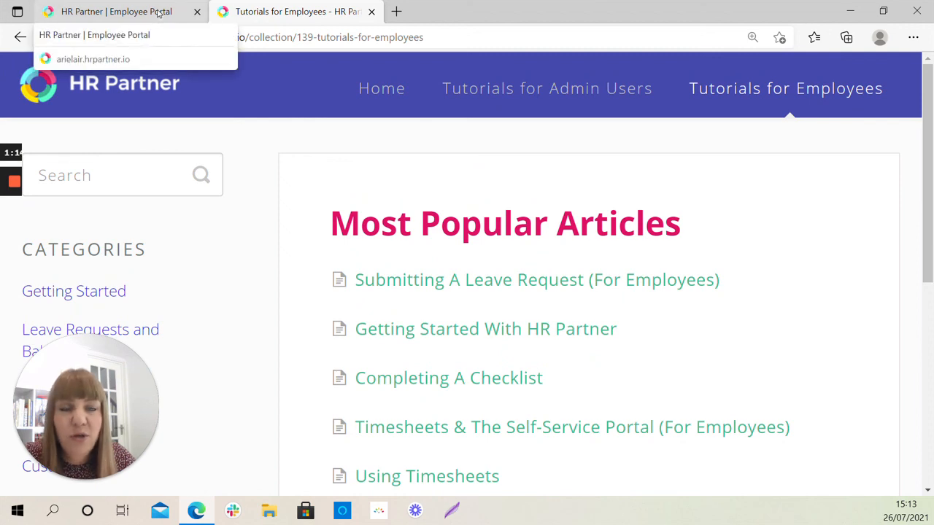
left_click(117, 12)
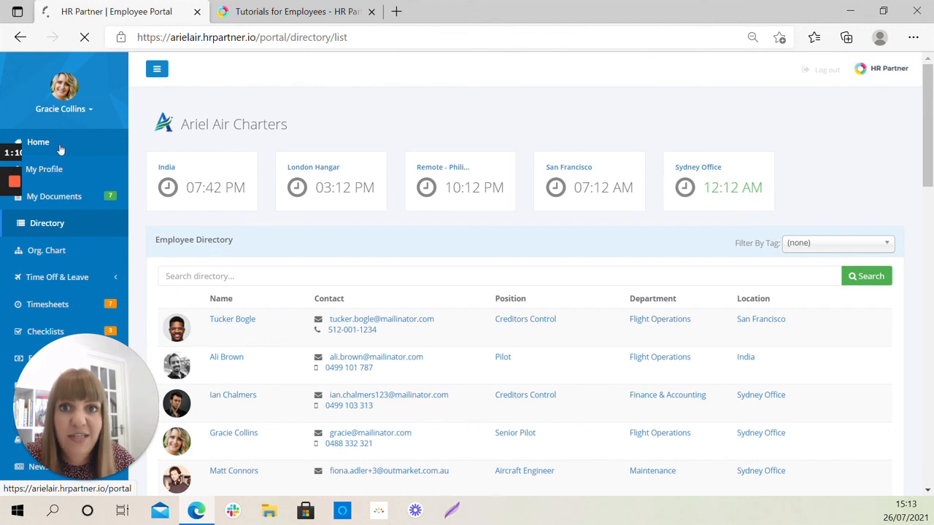
left_click(41, 142)
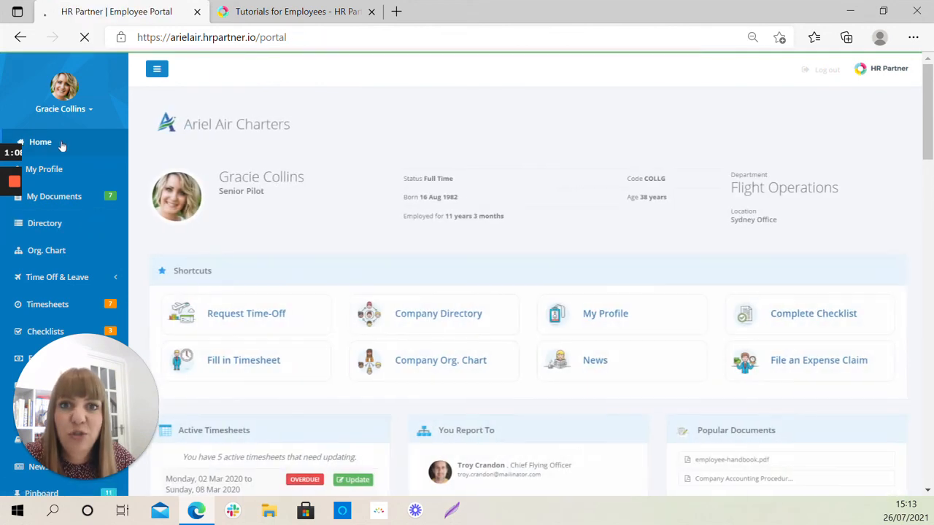